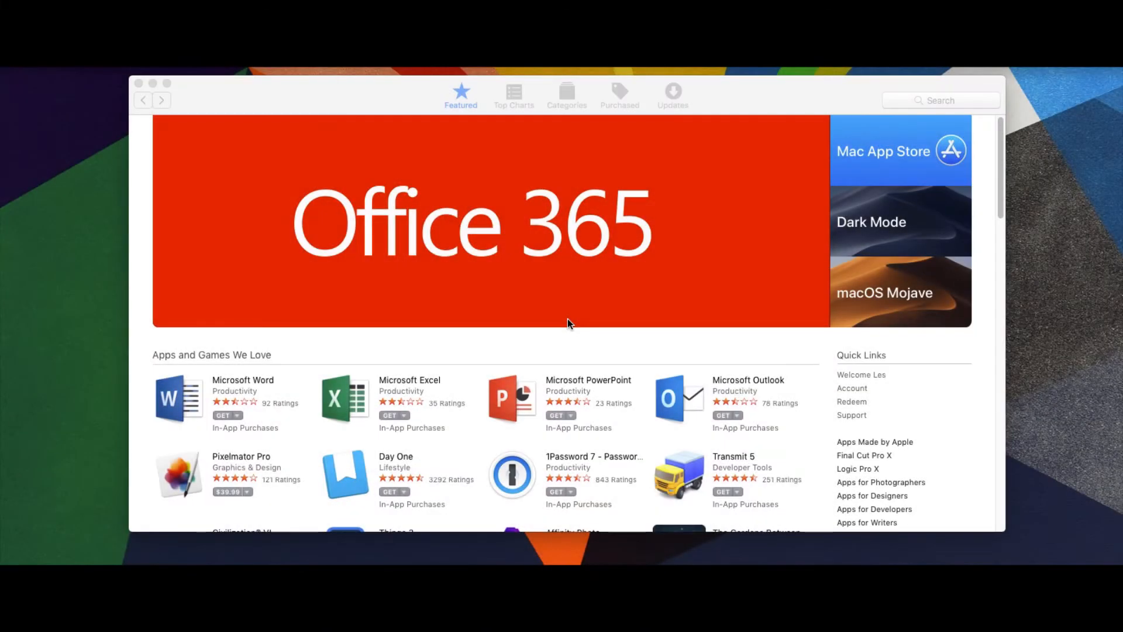
mouse_move(904, 136)
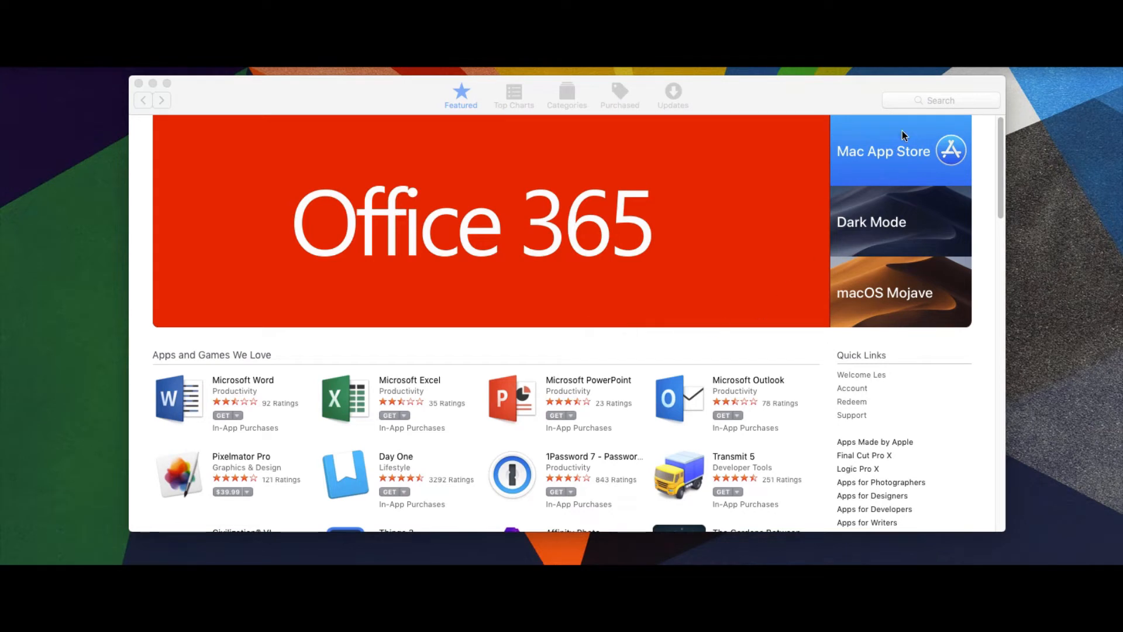
Step: Search the App Store for 'Parallels' and install Parallels Client
left_click(938, 99)
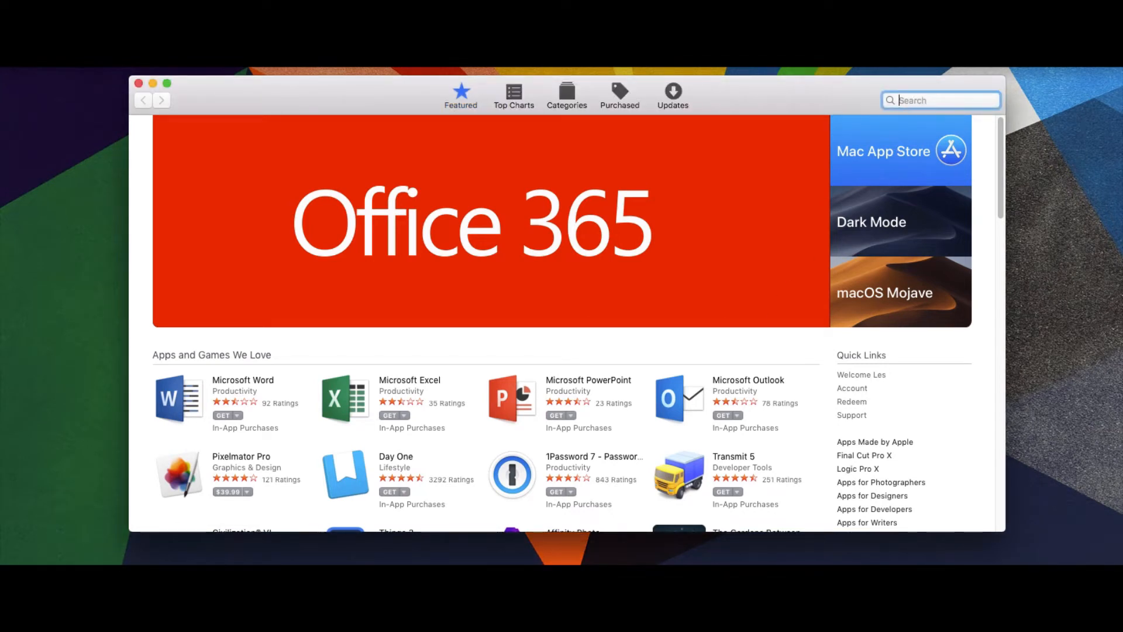
type("Parallels")
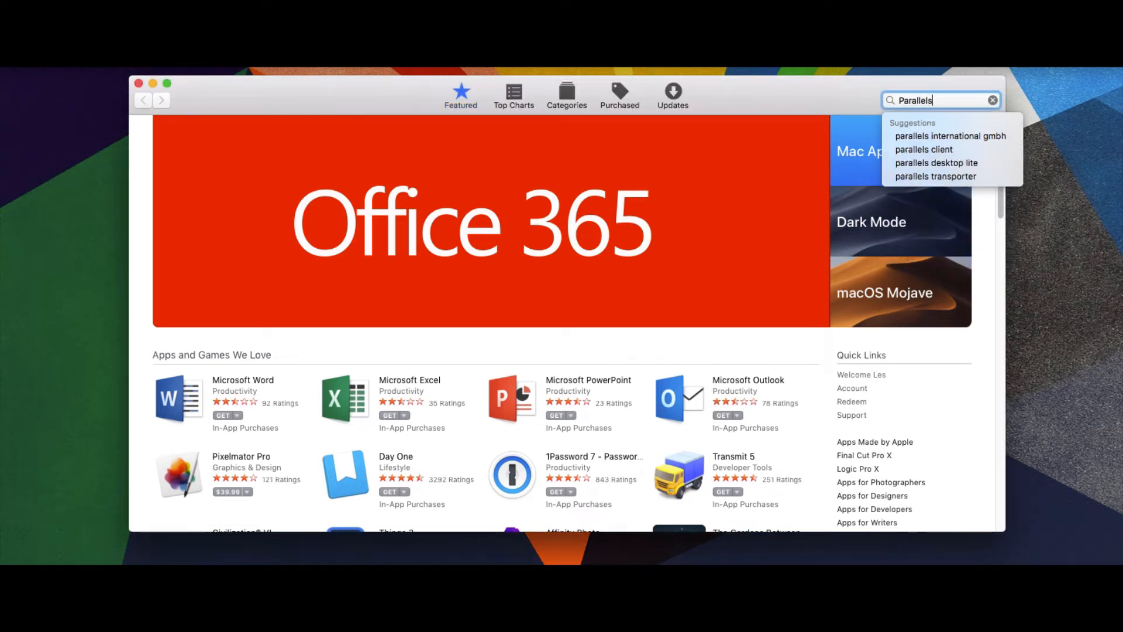
left_click(925, 149)
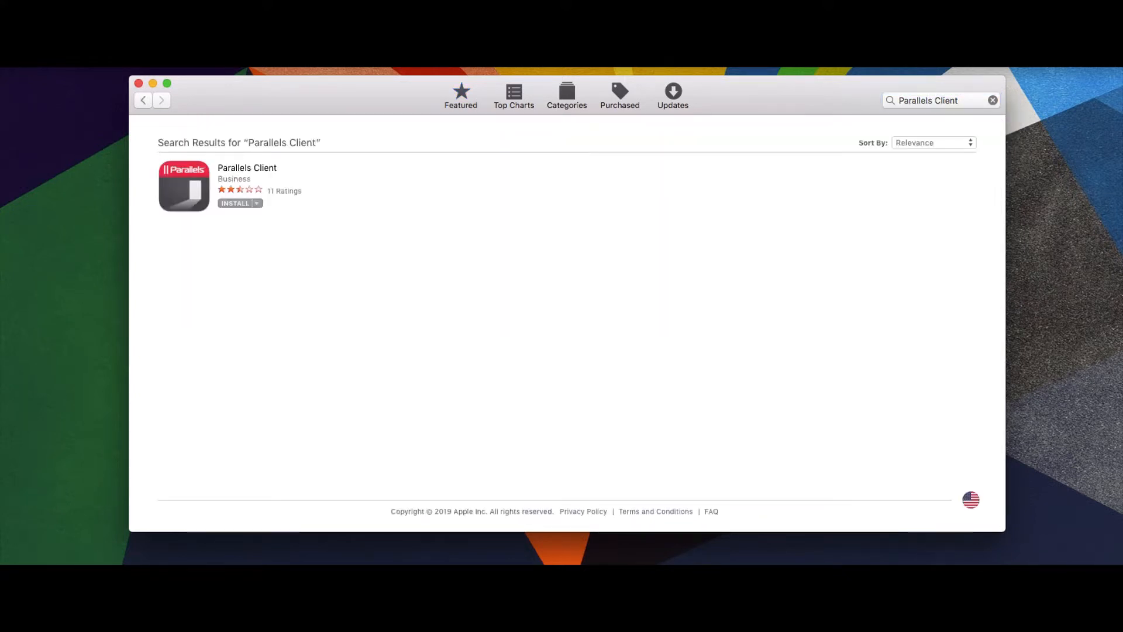
mouse_move(234, 210)
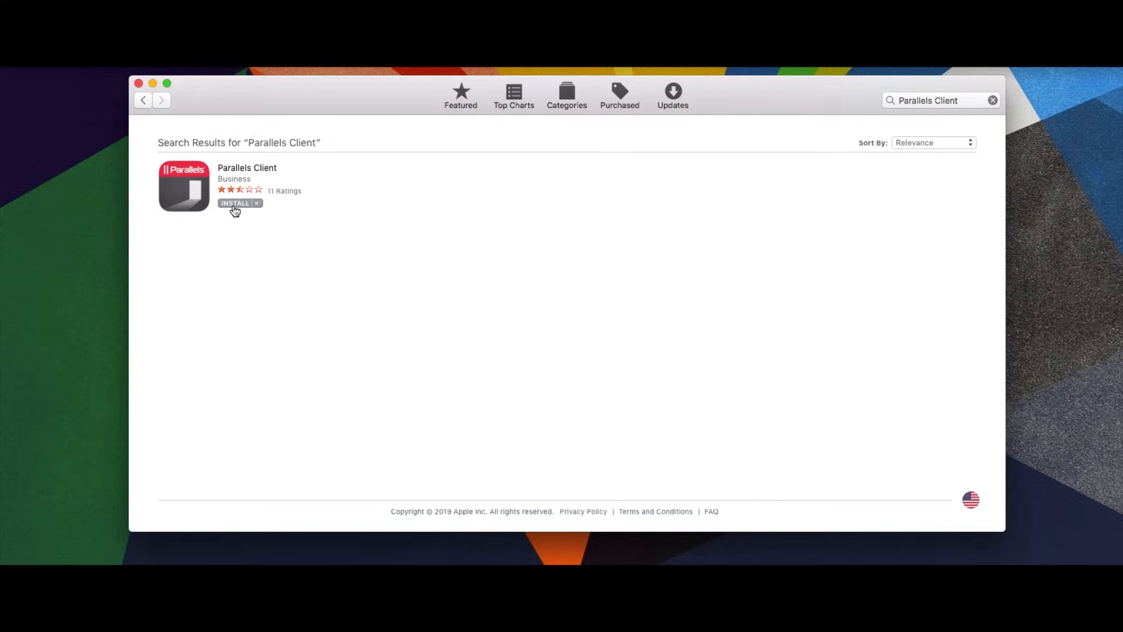
left_click(235, 203)
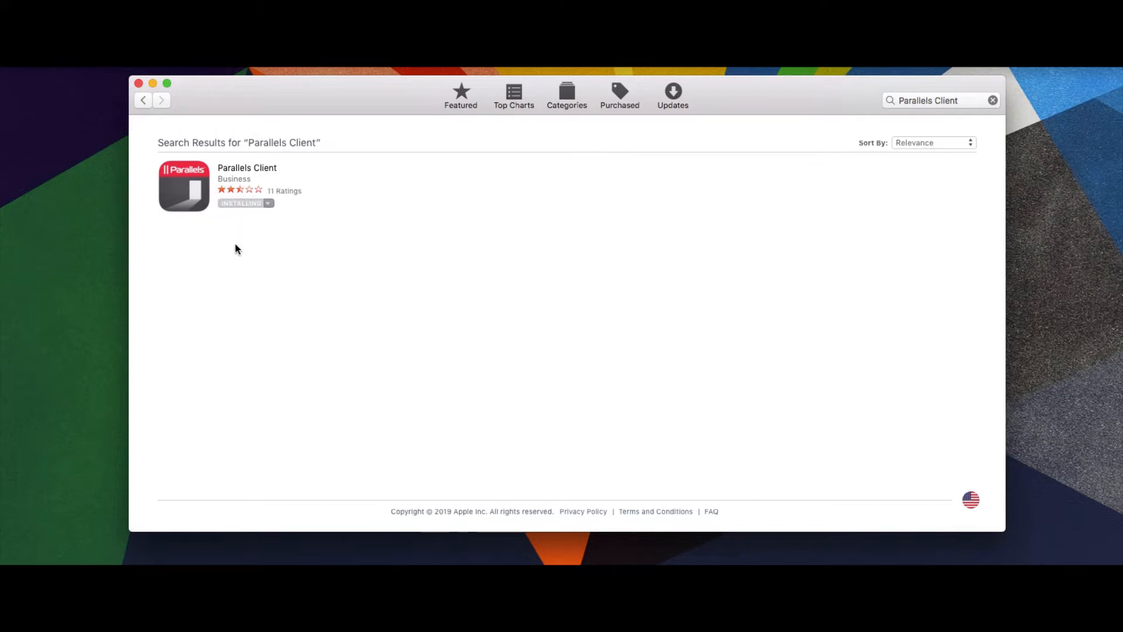
mouse_move(237, 259)
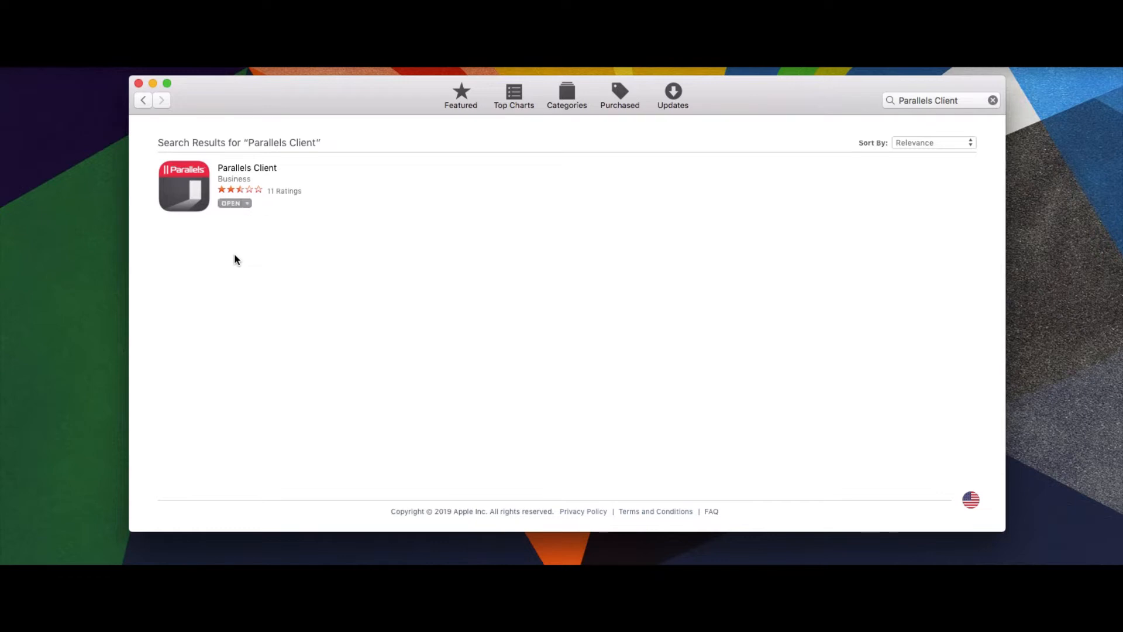
mouse_move(239, 221)
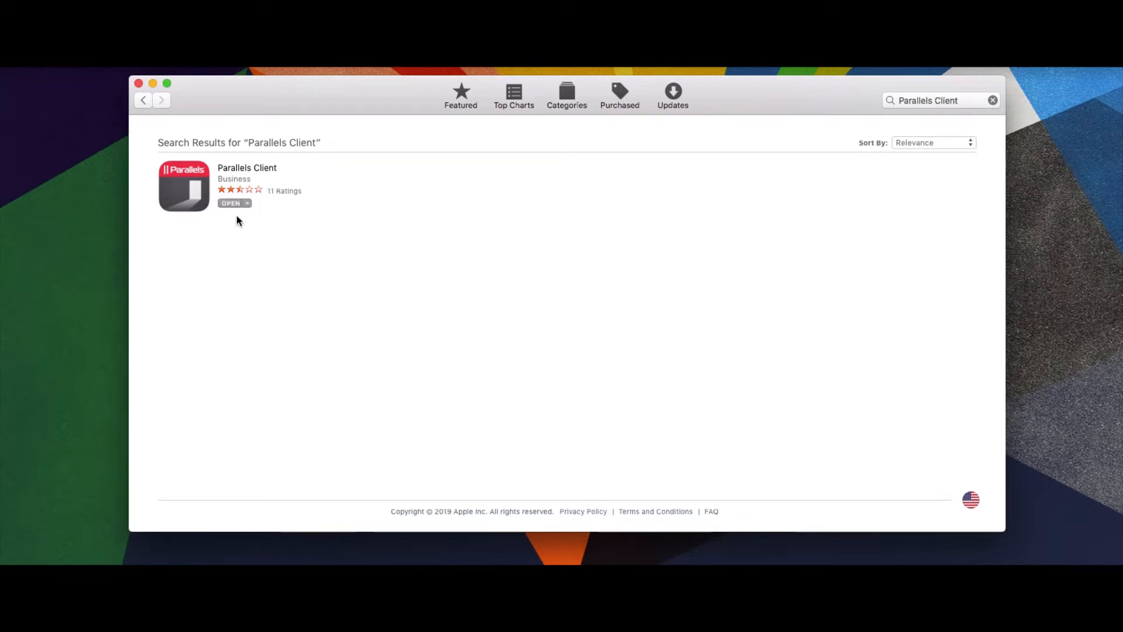
Step: Launch Parallels Client and add a new Parallels Remote Application Server connection
left_click(230, 203)
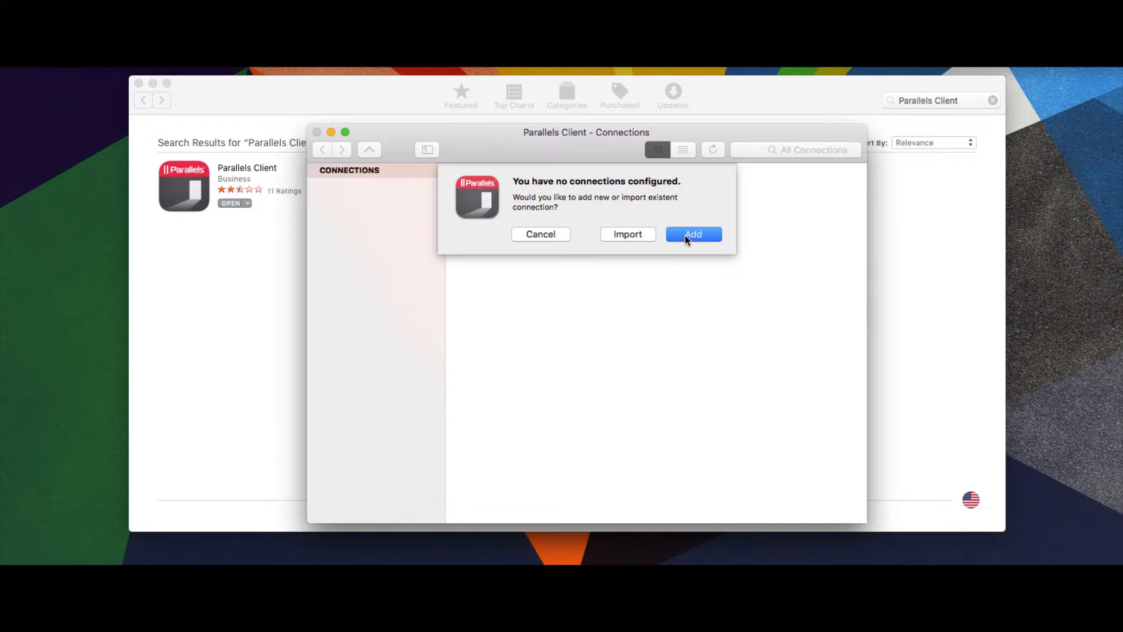
left_click(692, 234)
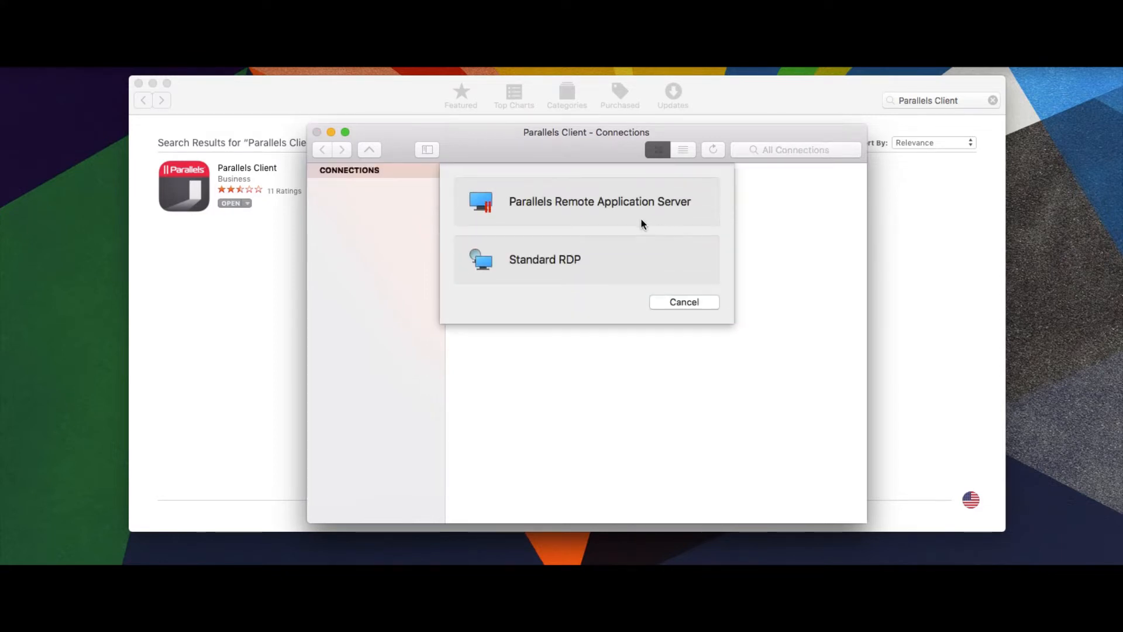
left_click(599, 202)
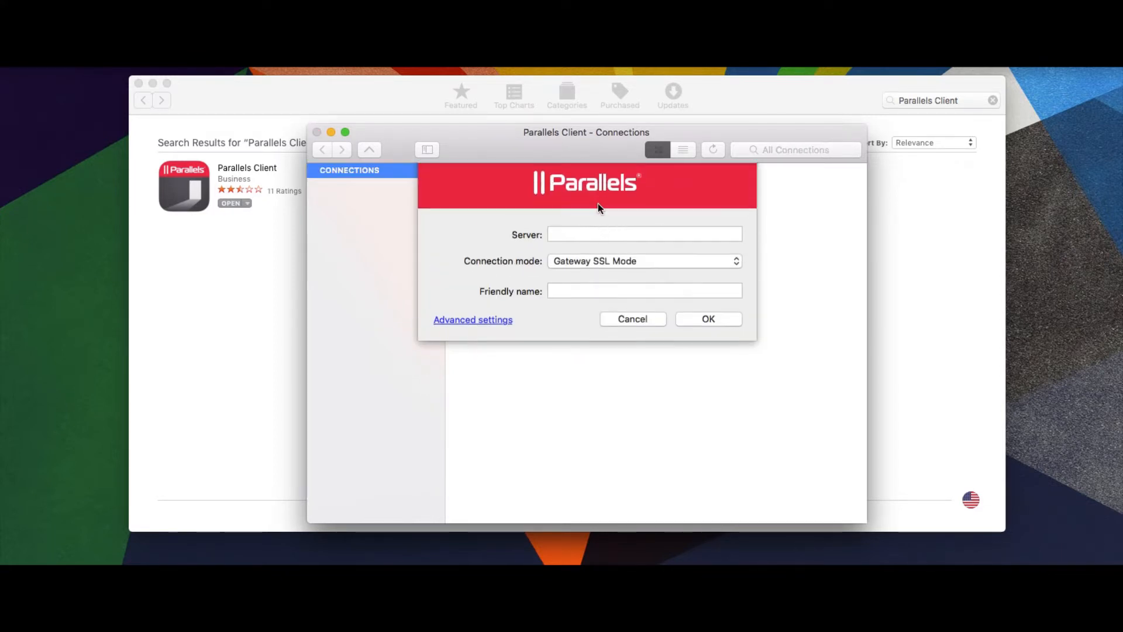
Step: Enter server apps.profitondemand.com and friendly name UserName, then save the connection
left_click(644, 234)
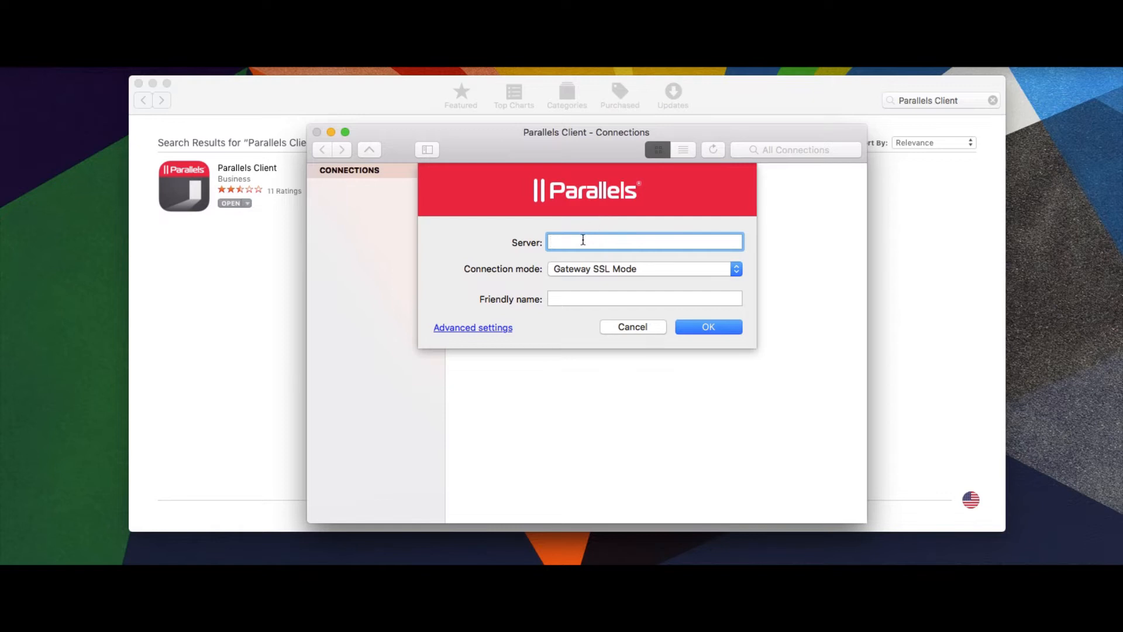
type("a")
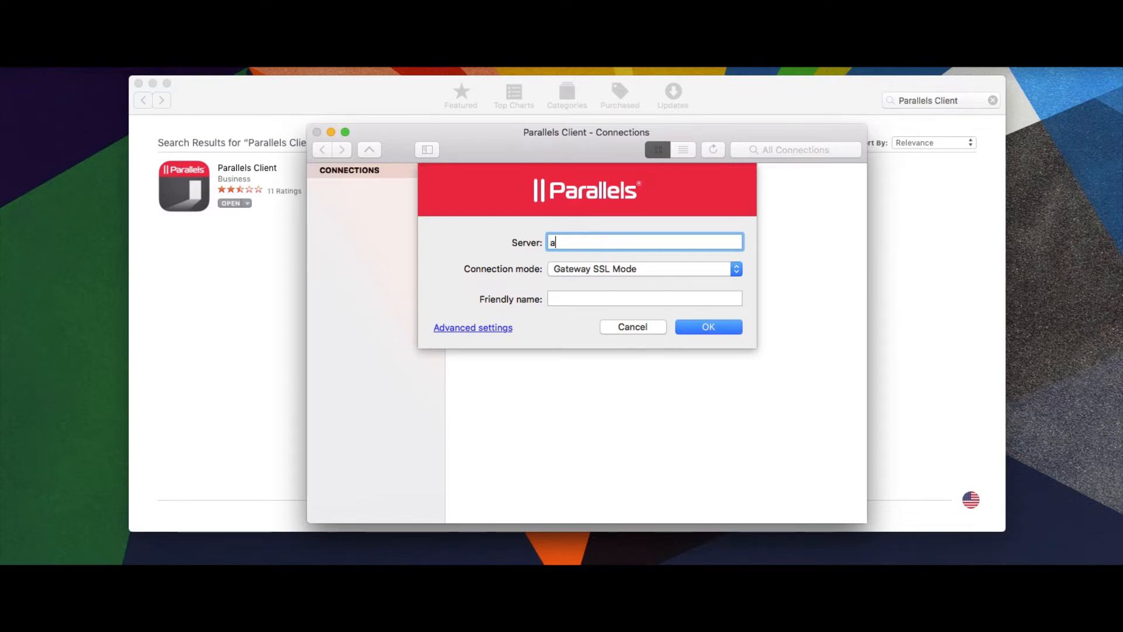
type("pps.pro")
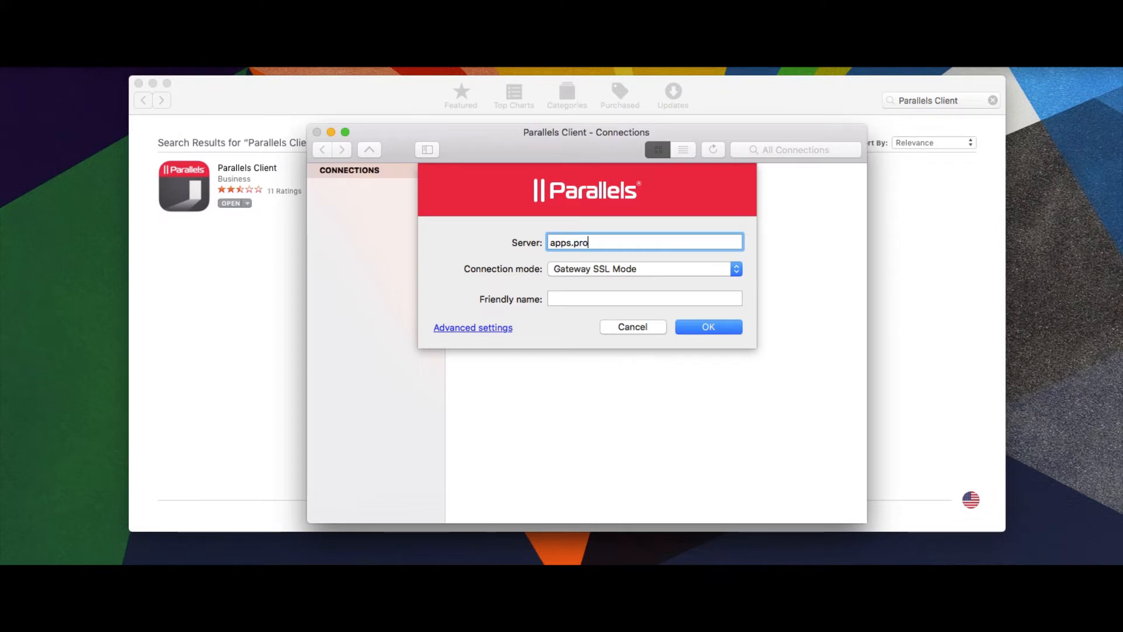
type("fitondemand.com")
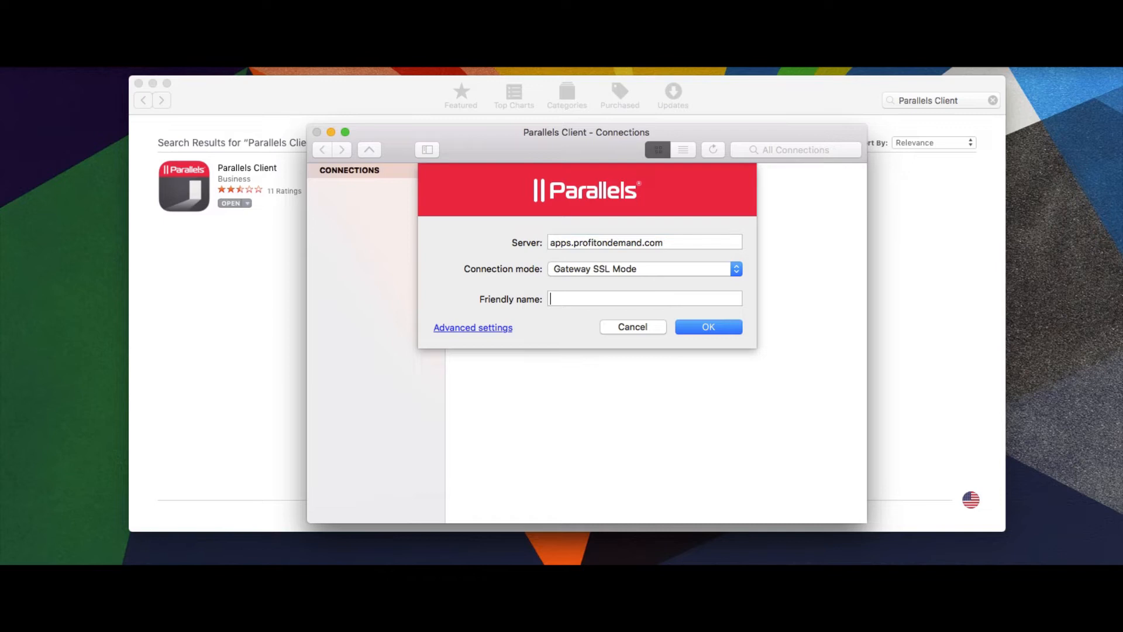
type("User")
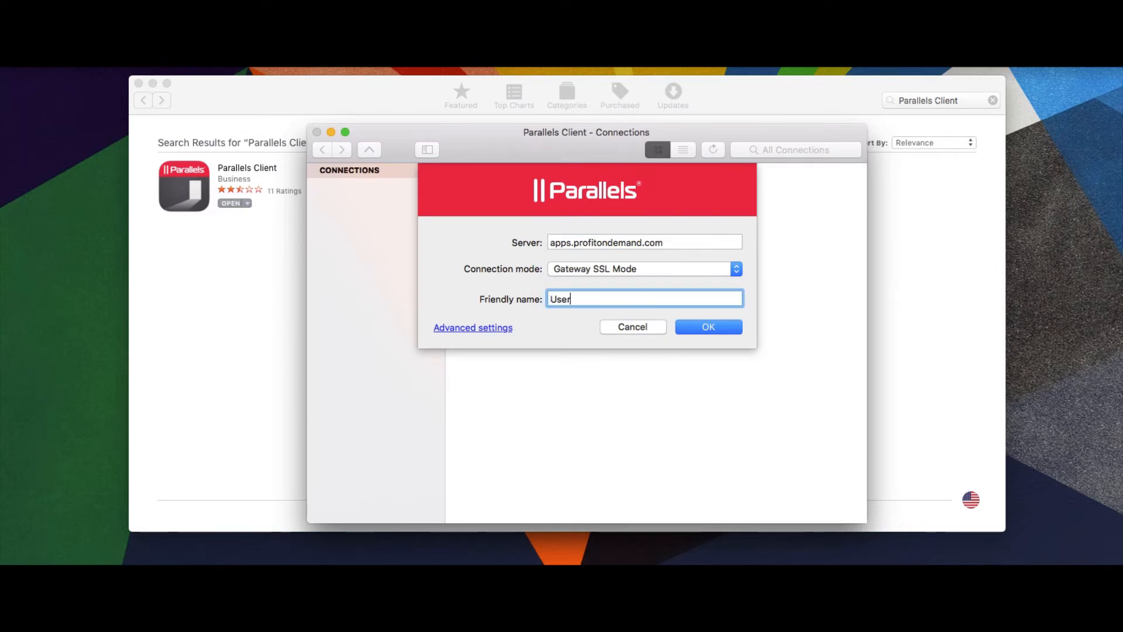
type("Name")
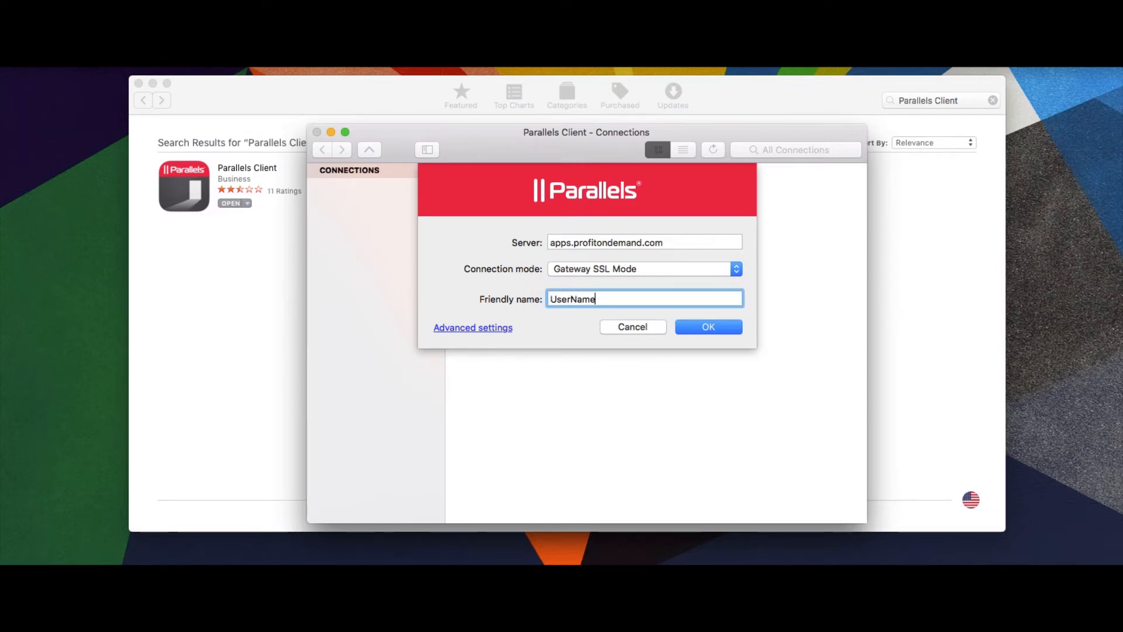
left_click(708, 326)
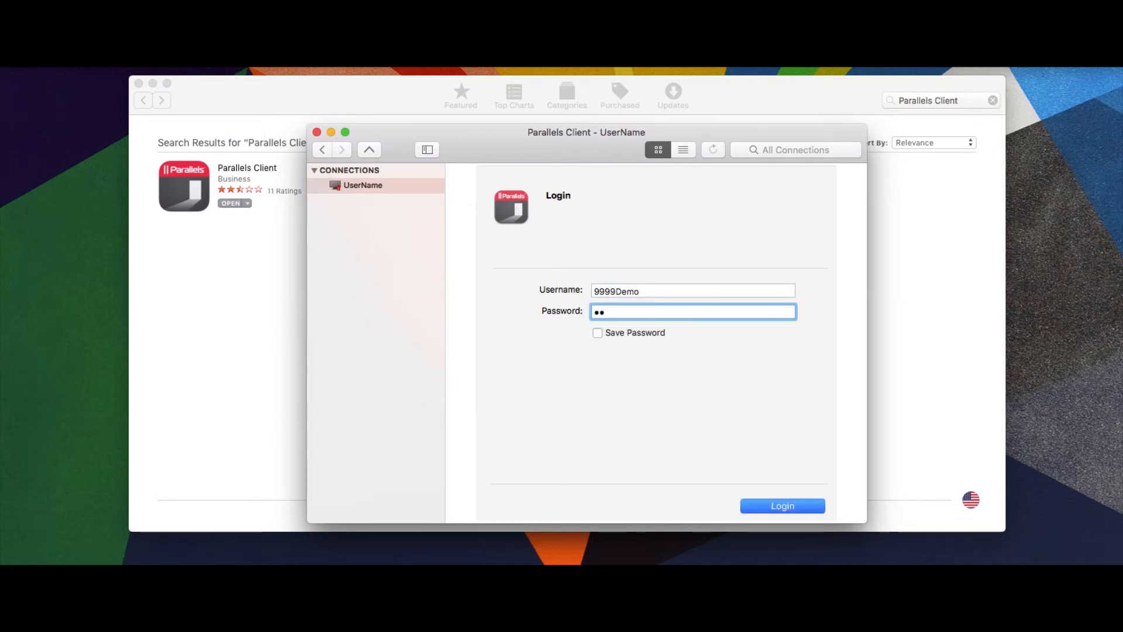
Step: Enter the password, tick Save Password, and log in to the server
type("password")
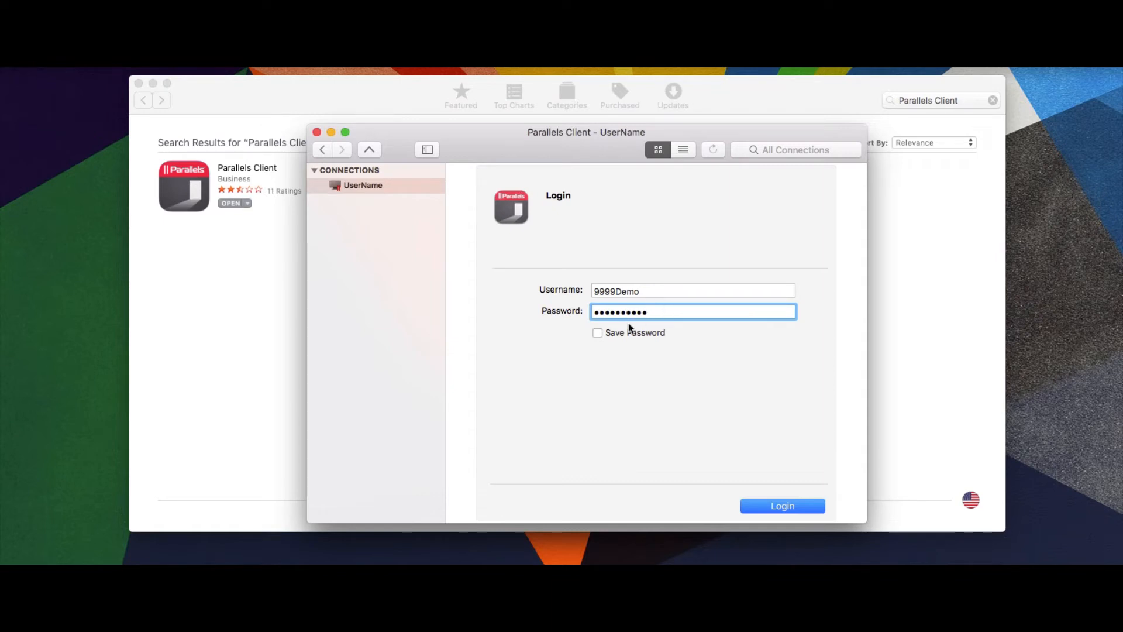
left_click(598, 333)
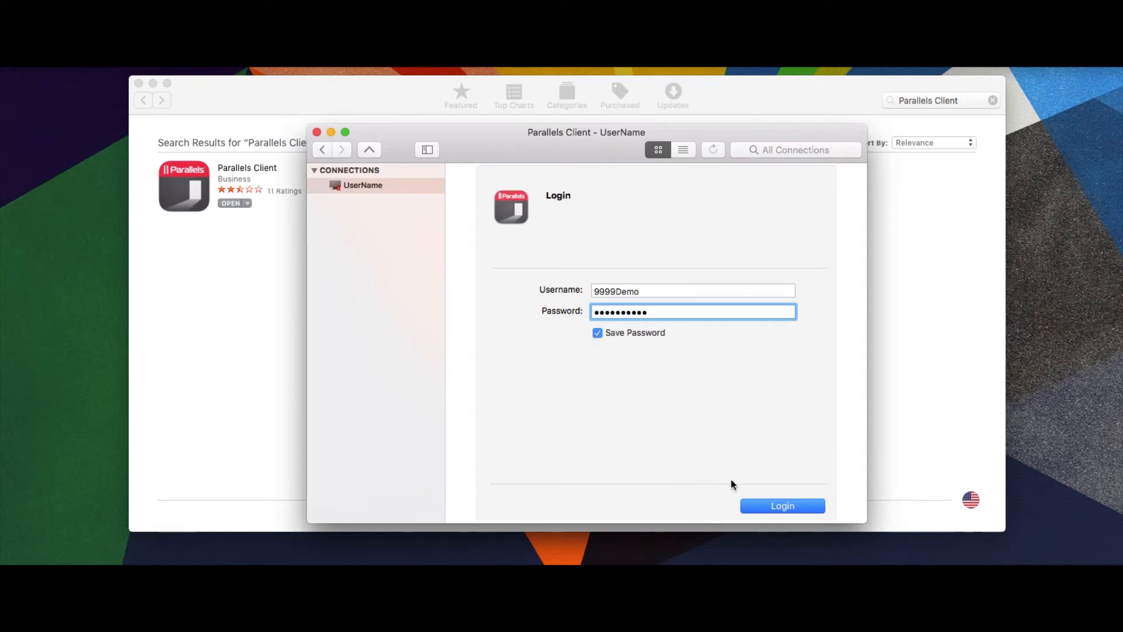
left_click(782, 505)
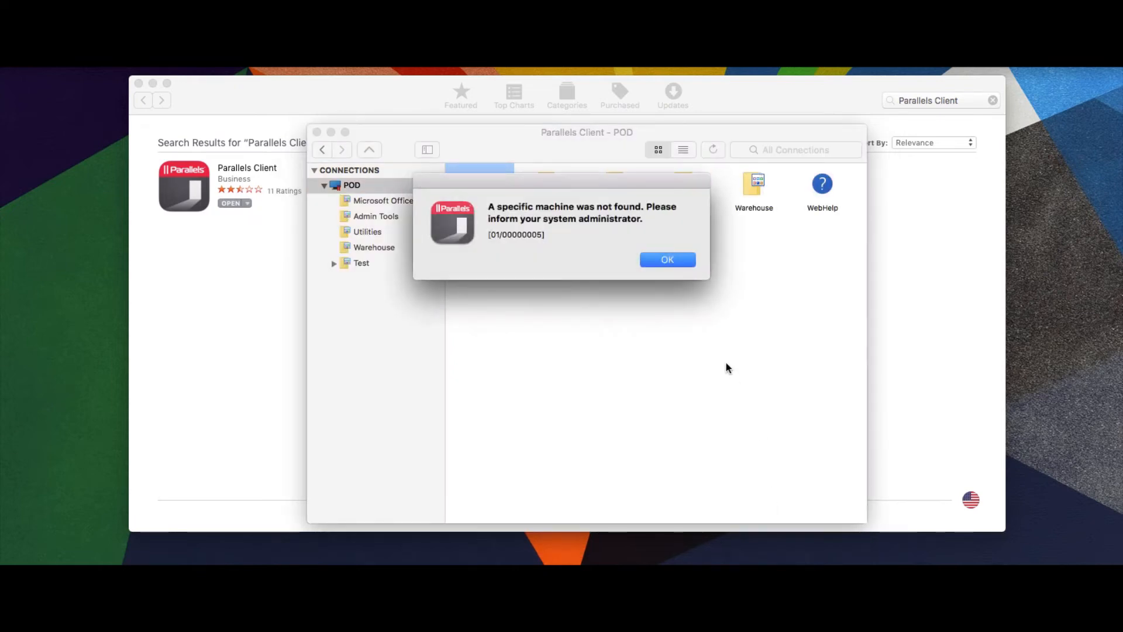
Step: Dismiss the machine-not-found error and try launching RETAILvantage
left_click(666, 259)
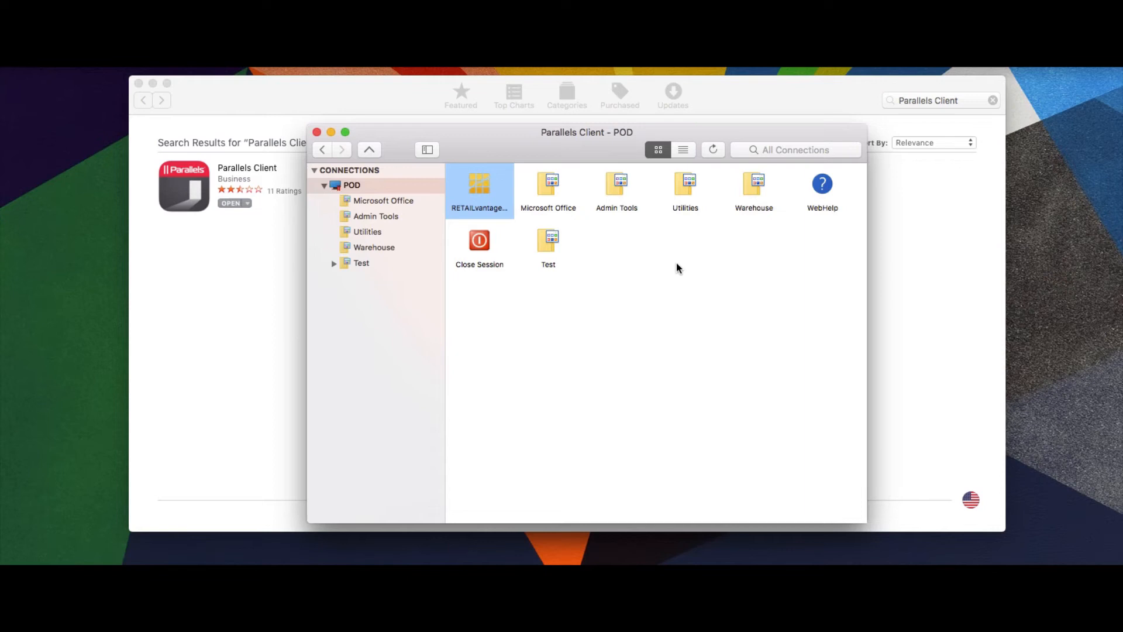
mouse_move(480, 198)
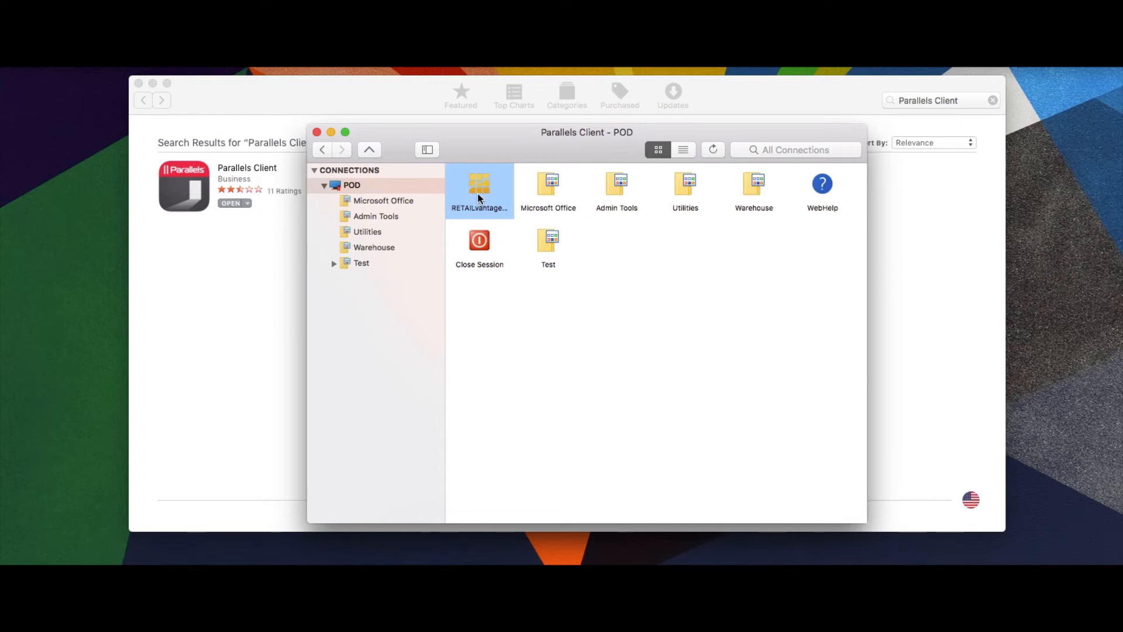
double_click(479, 185)
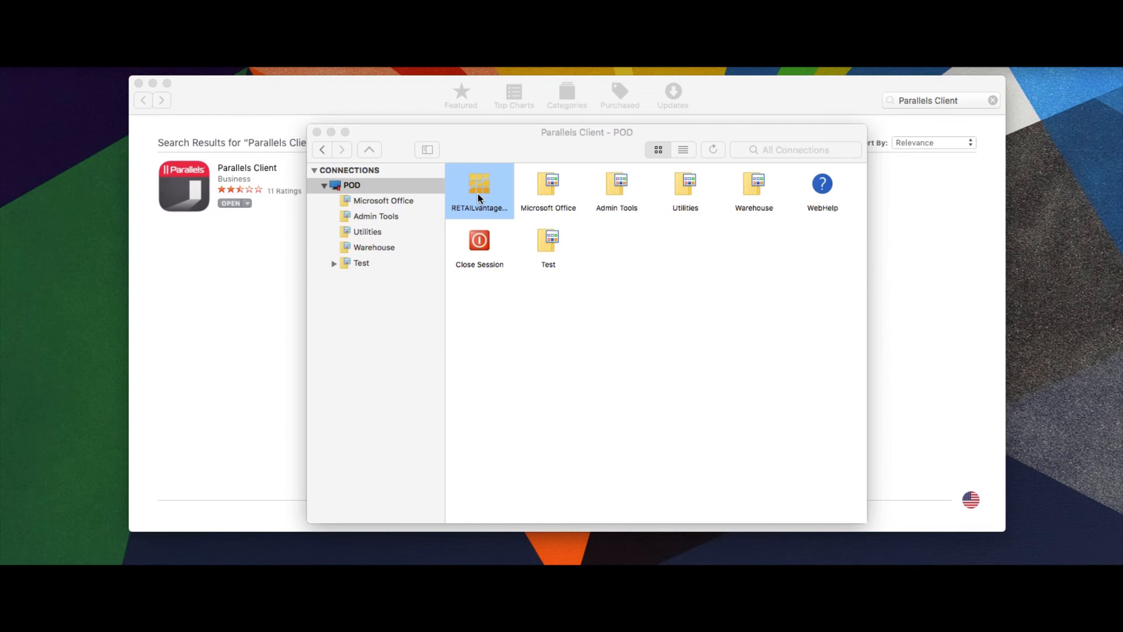
Step: Launch RETAILvantage, connect to the Demo database, and log in as BOSS
double_click(479, 185)
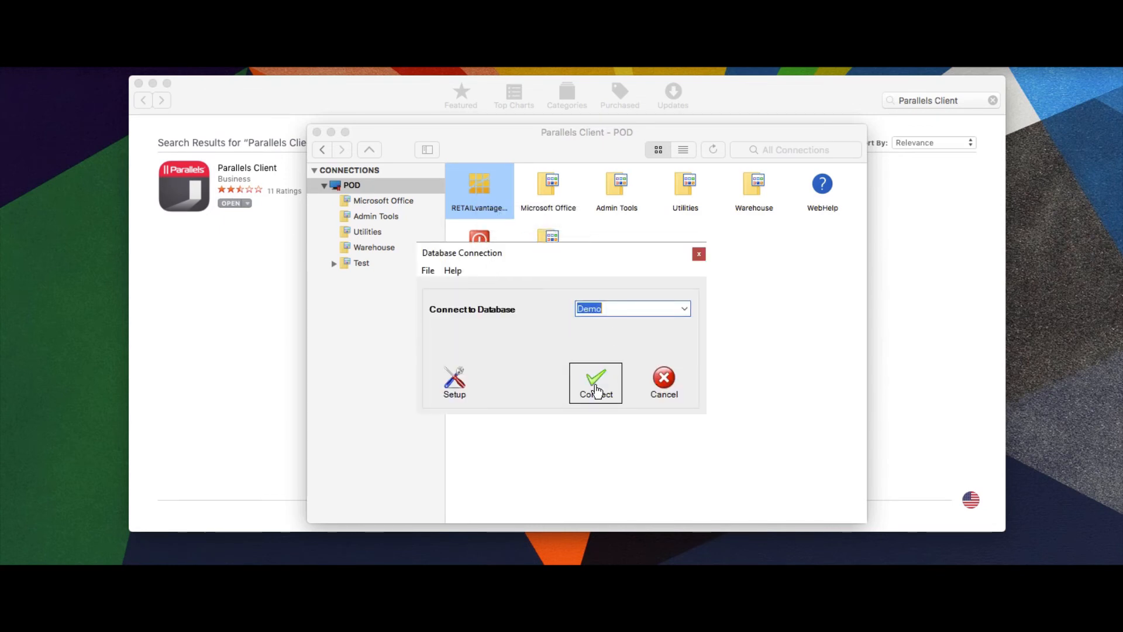
left_click(596, 383)
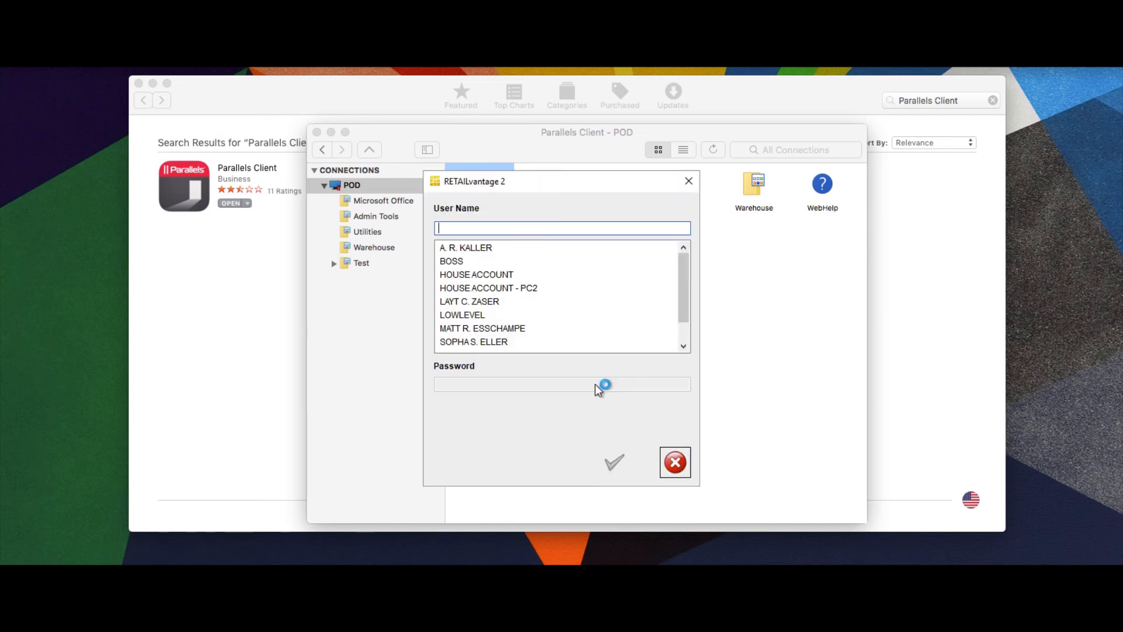
left_click(451, 261)
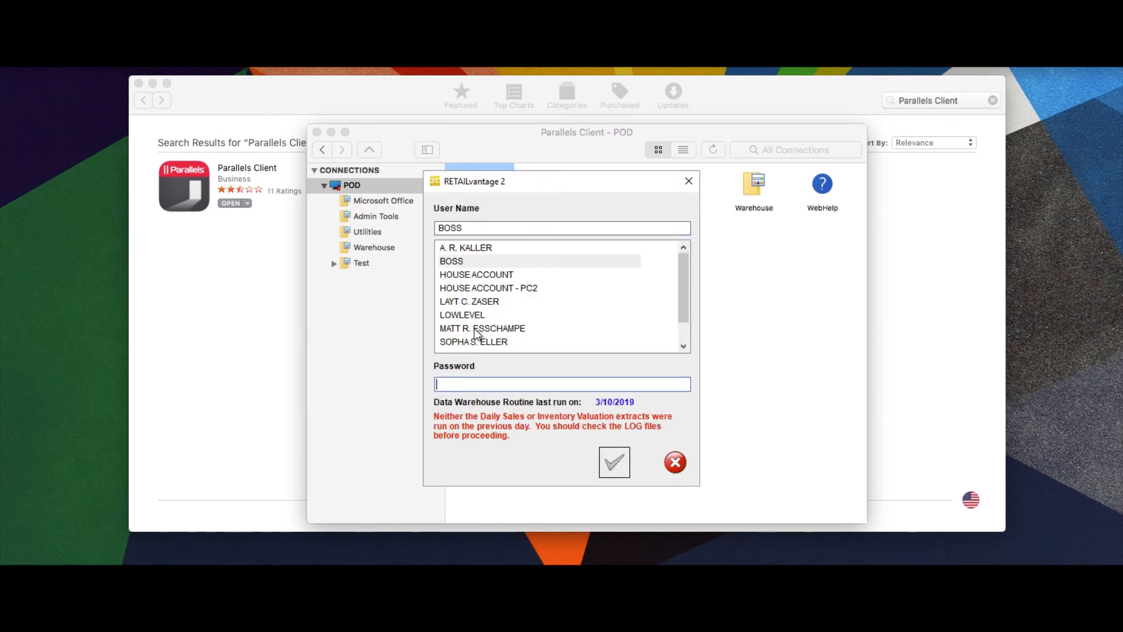
mouse_move(481, 380)
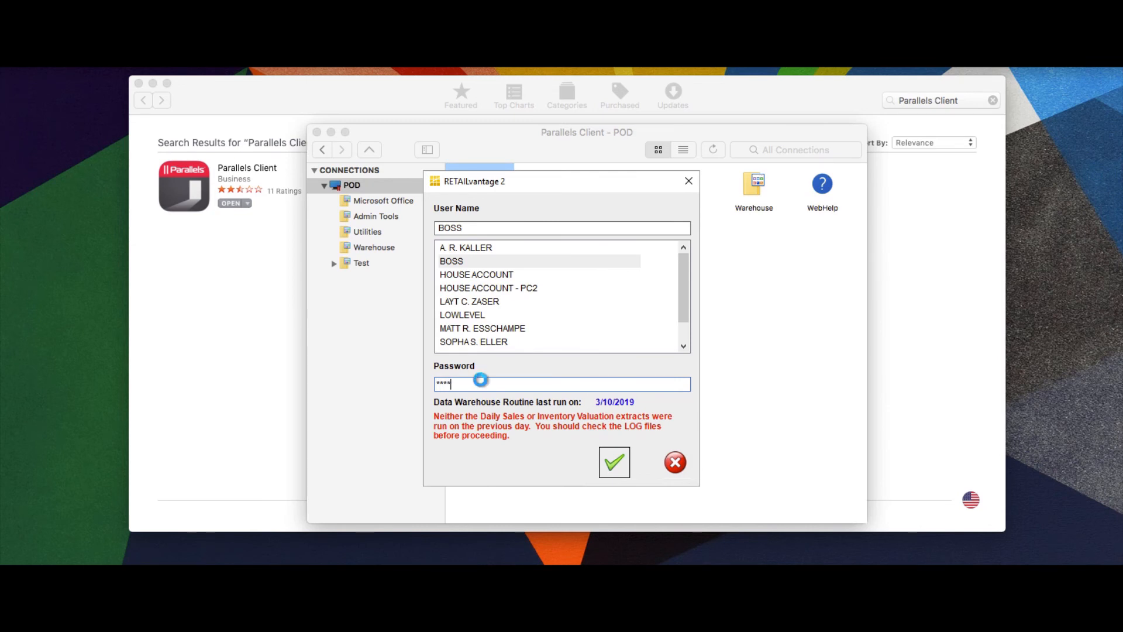
left_click(613, 462)
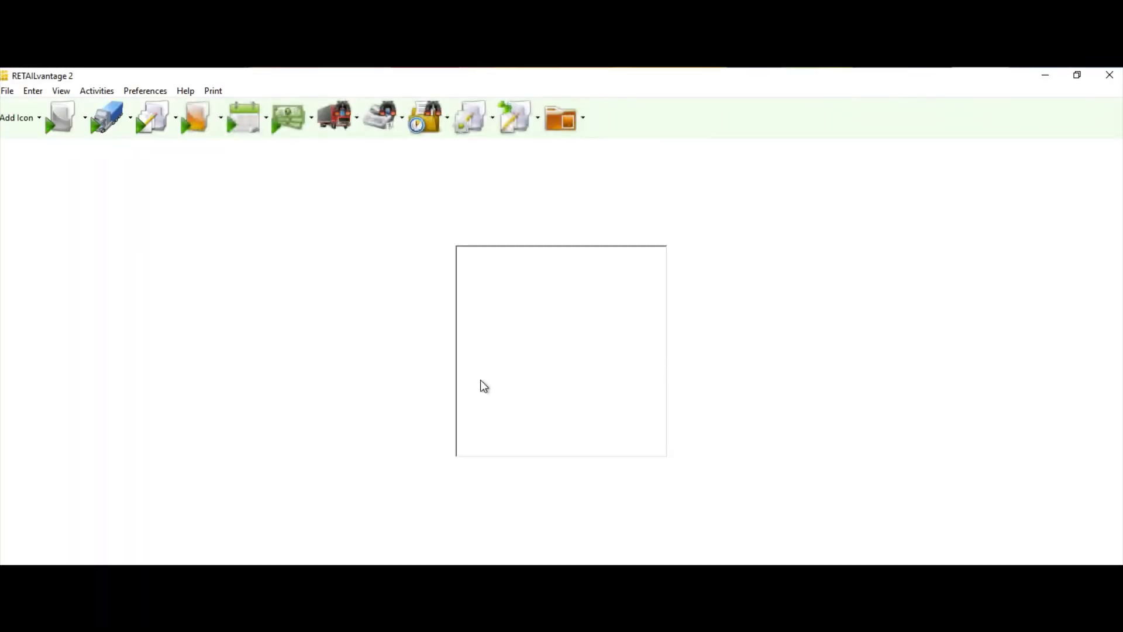